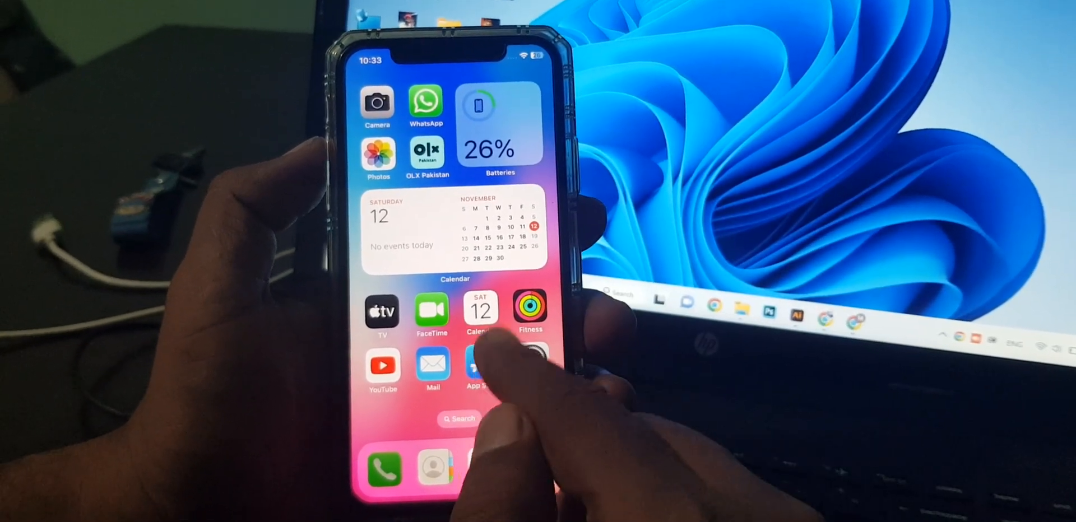
- Launch the App Store from the iPhone home screen
click(473, 364)
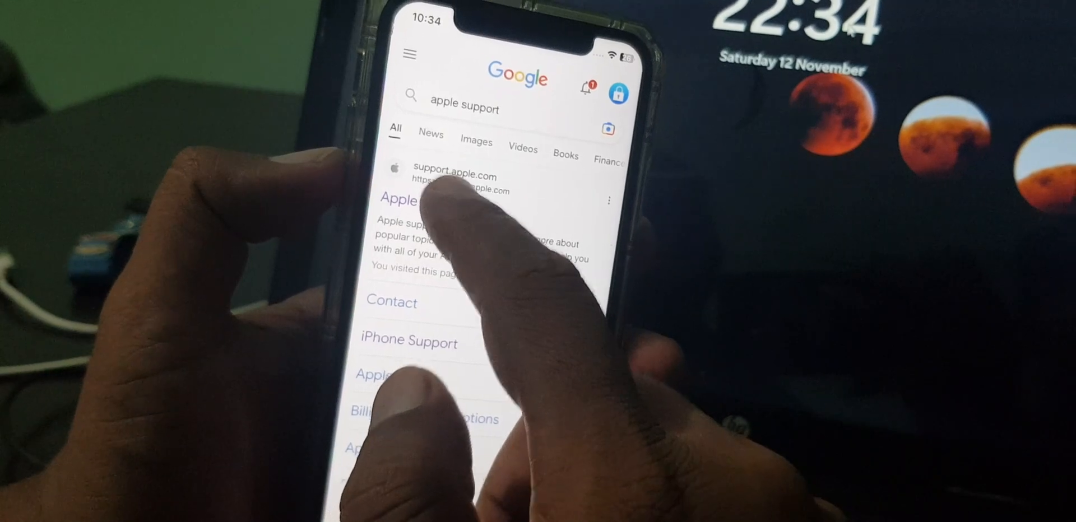
- Go to support.apple.com from the results and begin the Get Support flow via Start now
click(455, 176)
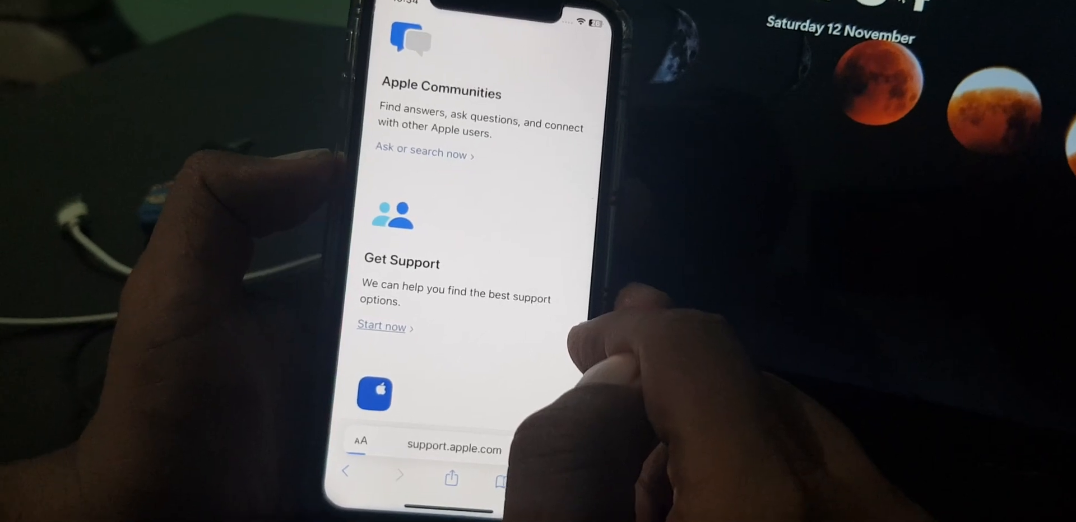
click(381, 326)
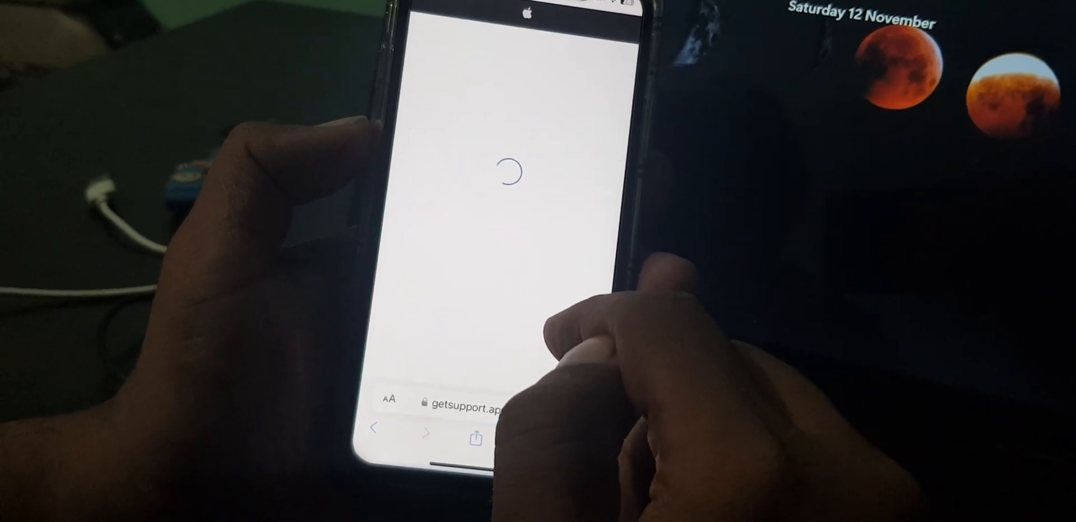